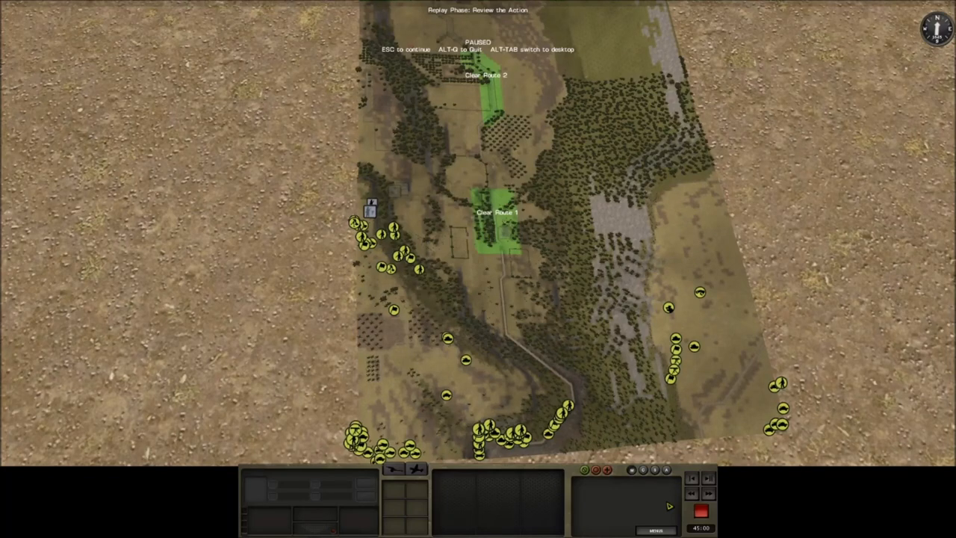
{"action": "mouse_move", "coordinate": [624, 406]}
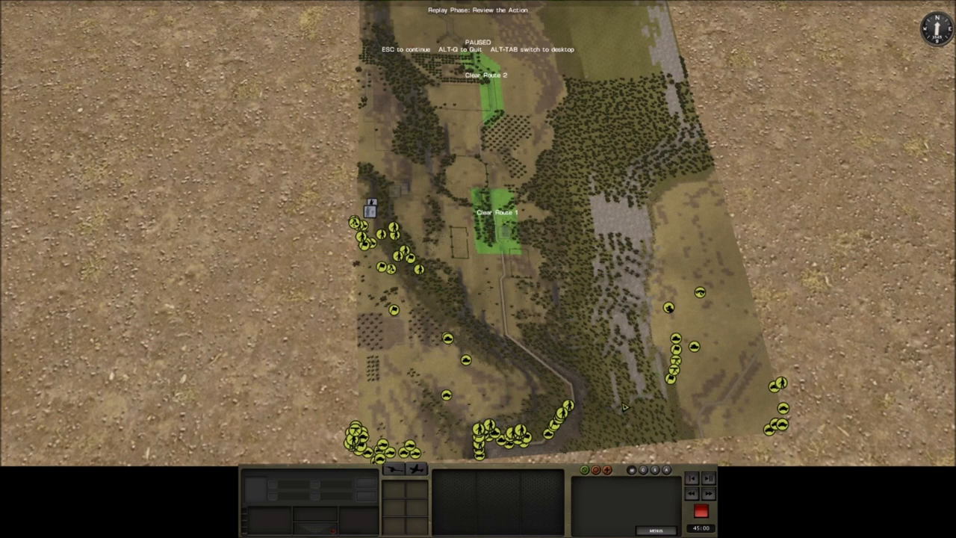
{"action": "mouse_move", "coordinate": [625, 406]}
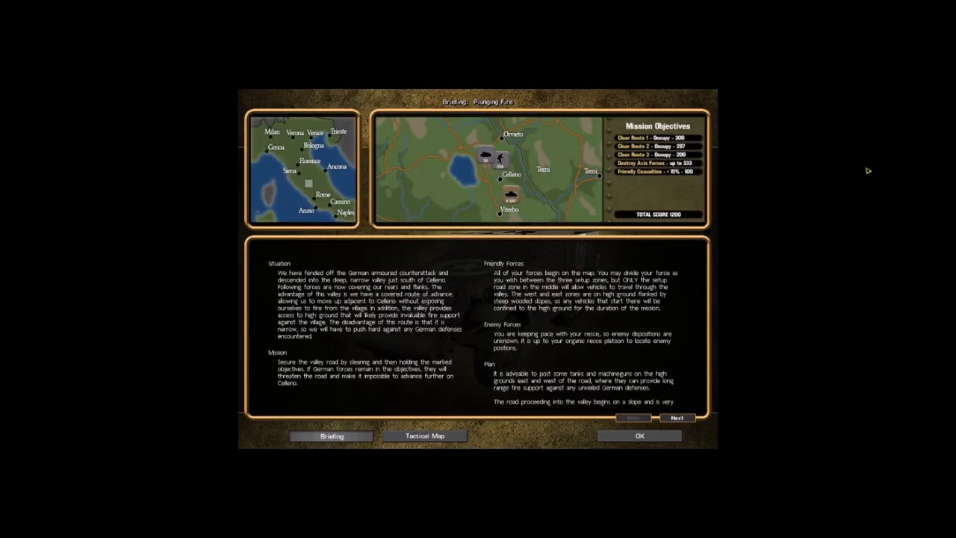
{"action": "mouse_move", "coordinate": [861, 180]}
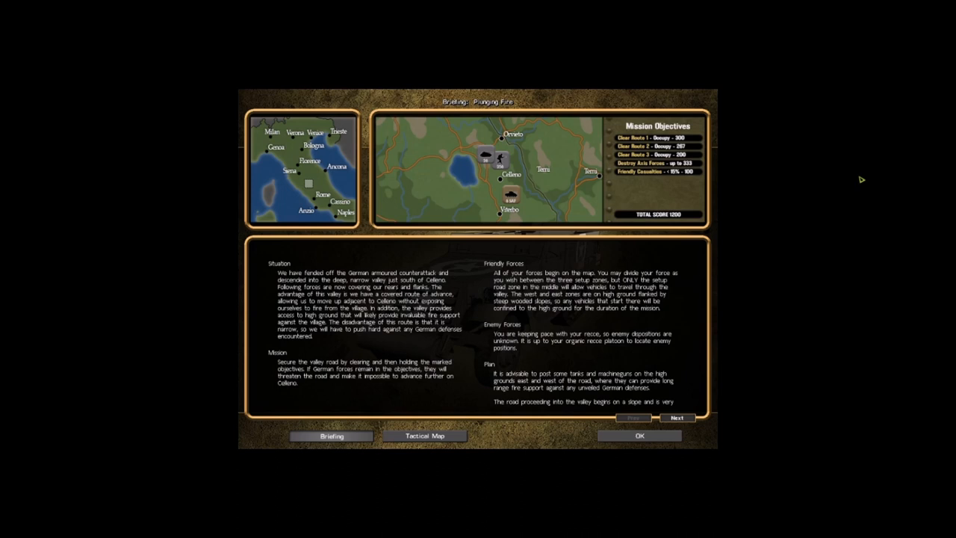
{"action": "mouse_move", "coordinate": [865, 190]}
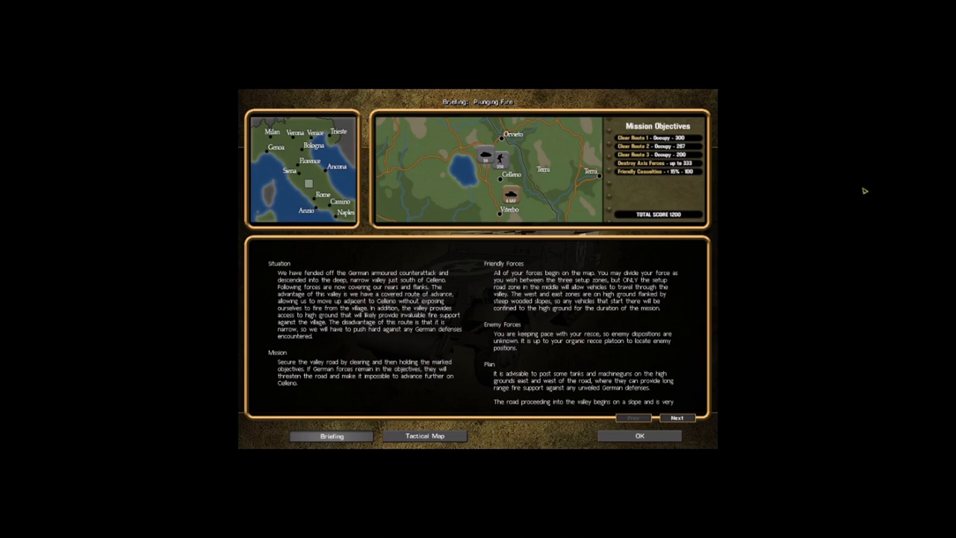
{"action": "mouse_move", "coordinate": [861, 200]}
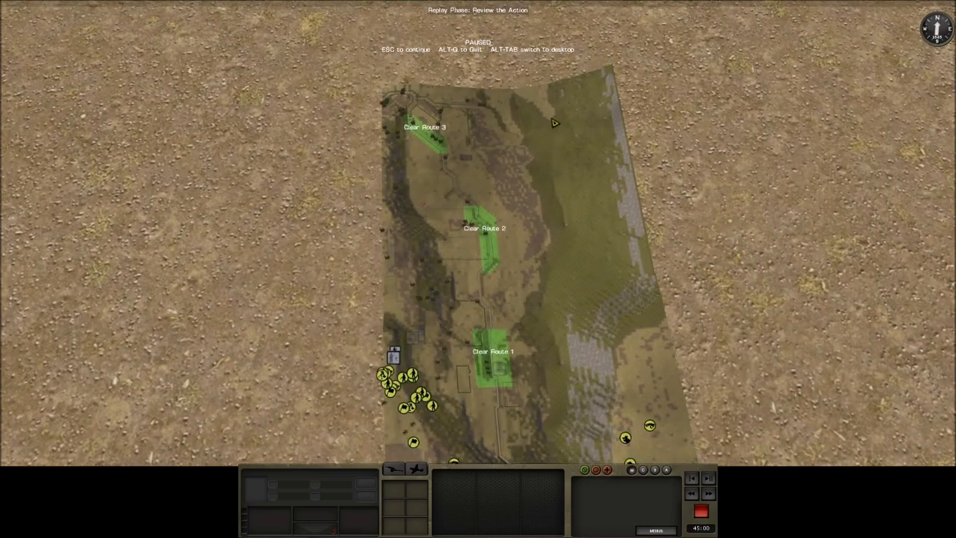
{"action": "mouse_move", "coordinate": [540, 187]}
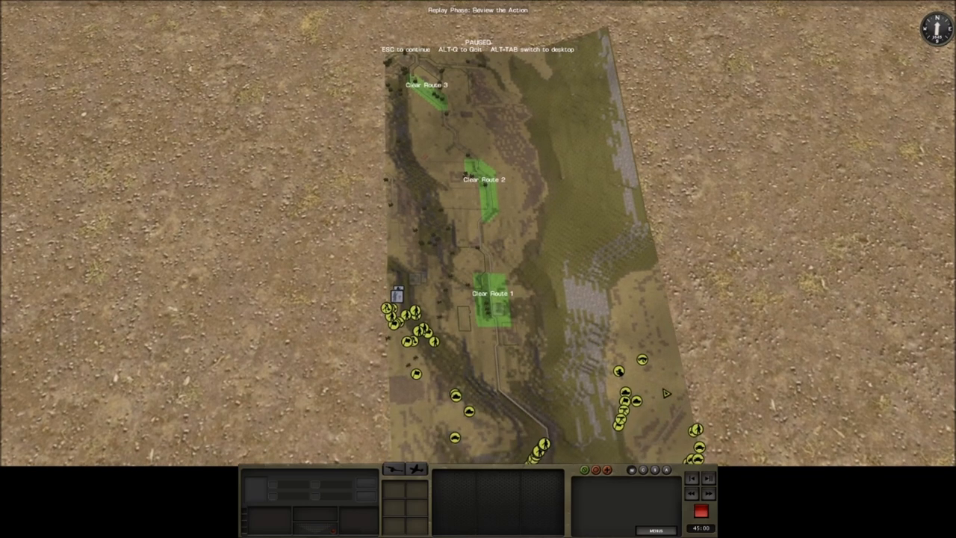
{"action": "mouse_move", "coordinate": [621, 261]}
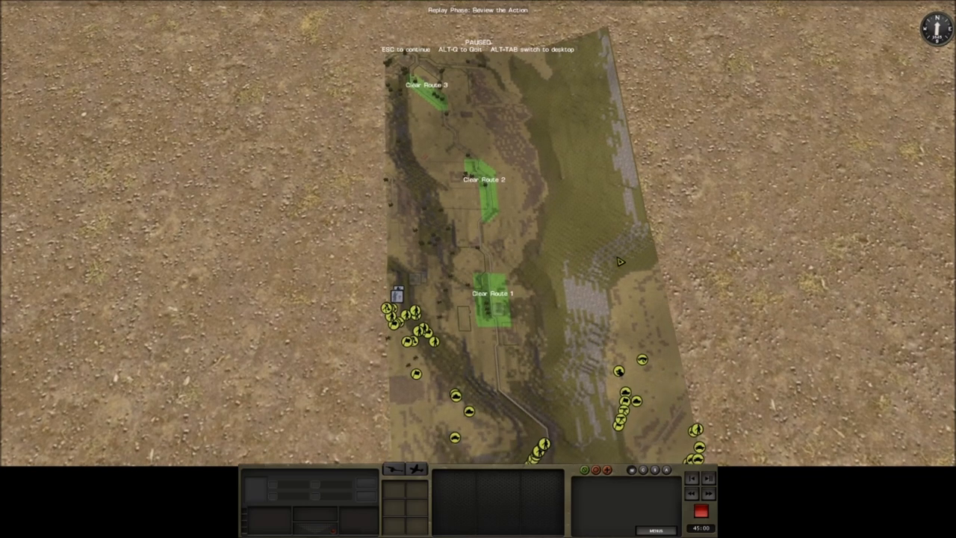
{"action": "mouse_move", "coordinate": [598, 244]}
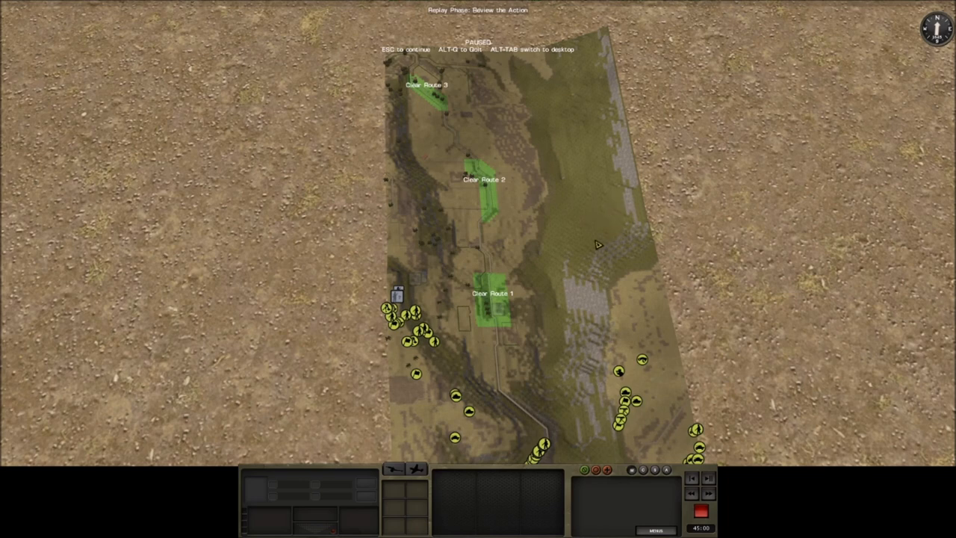
{"action": "mouse_move", "coordinate": [596, 231]}
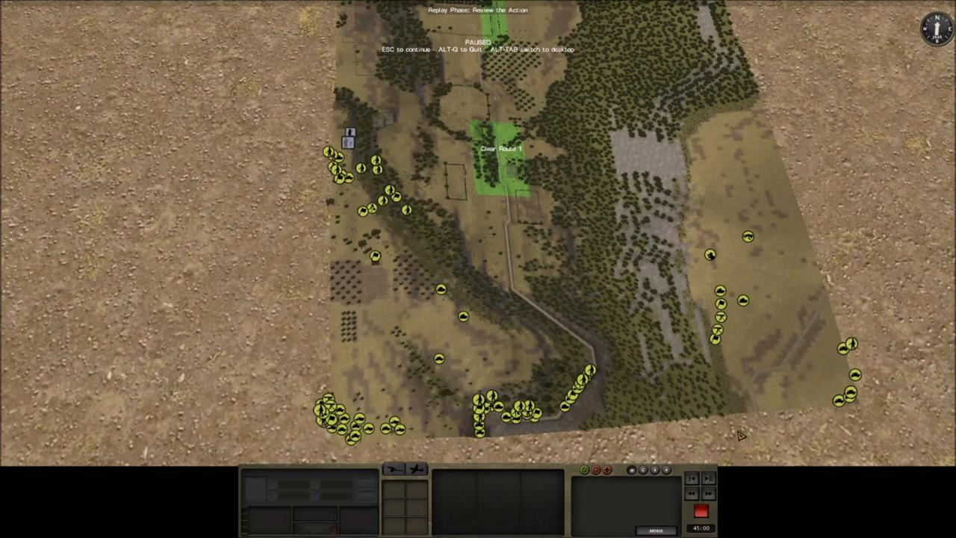
{"action": "mouse_move", "coordinate": [743, 419]}
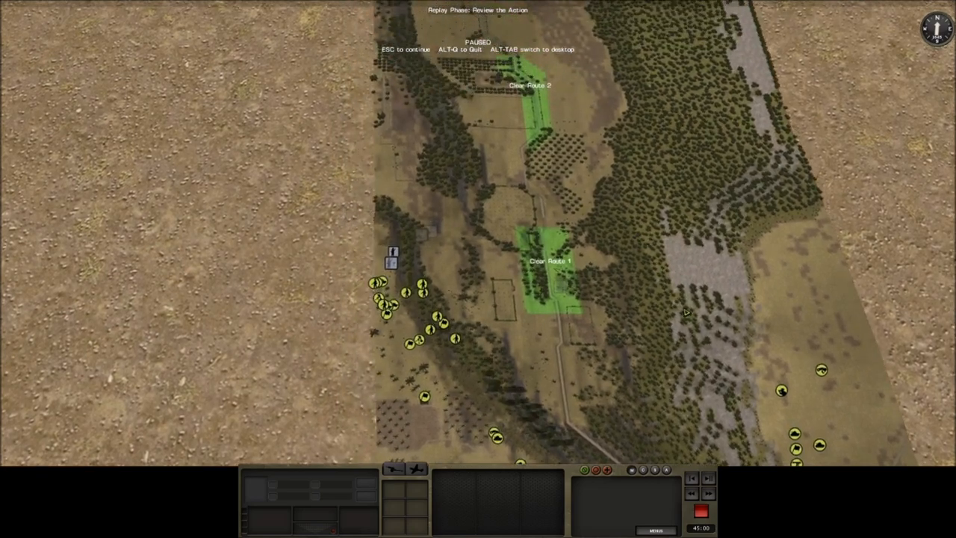
{"action": "mouse_move", "coordinate": [708, 413]}
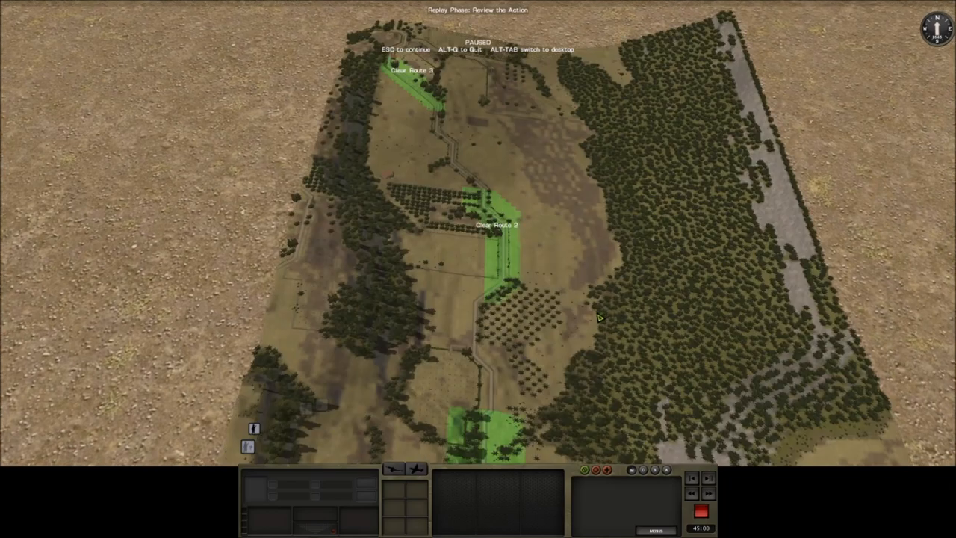
{"action": "mouse_move", "coordinate": [415, 230]}
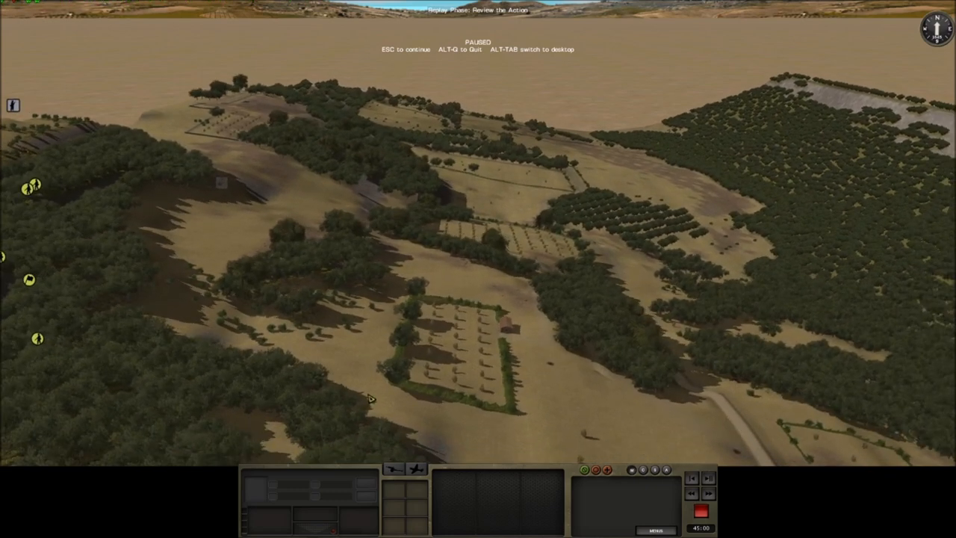
{"action": "mouse_move", "coordinate": [627, 432]}
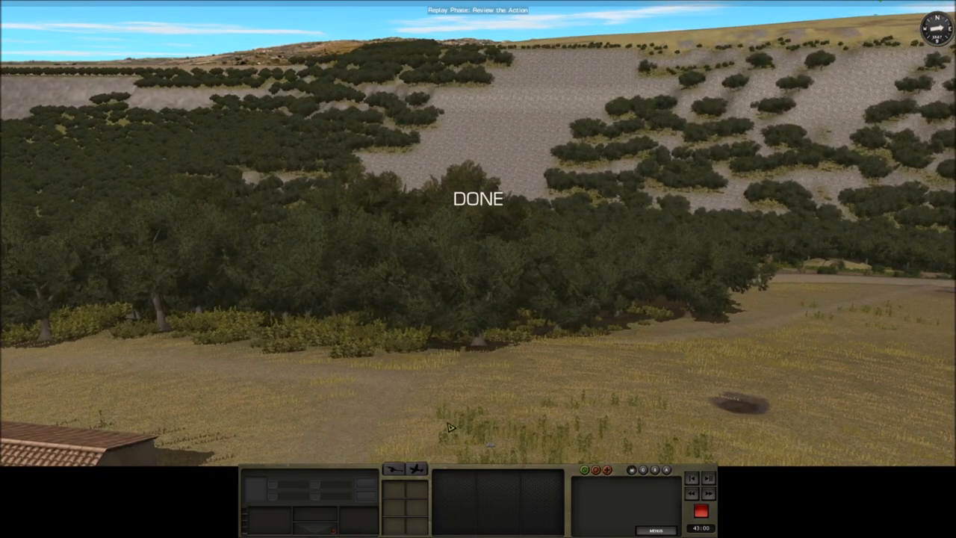
{"action": "mouse_move", "coordinate": [491, 441]}
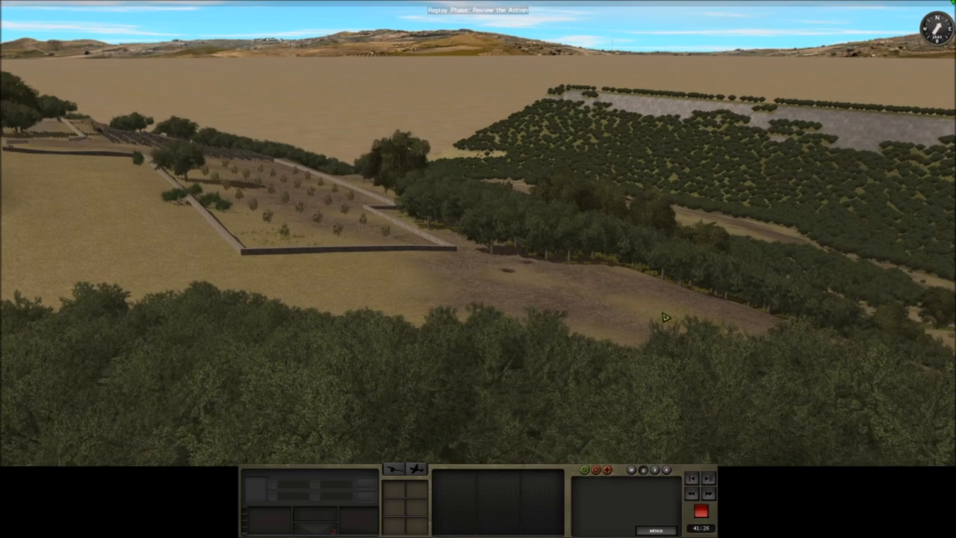
{"action": "mouse_move", "coordinate": [685, 356]}
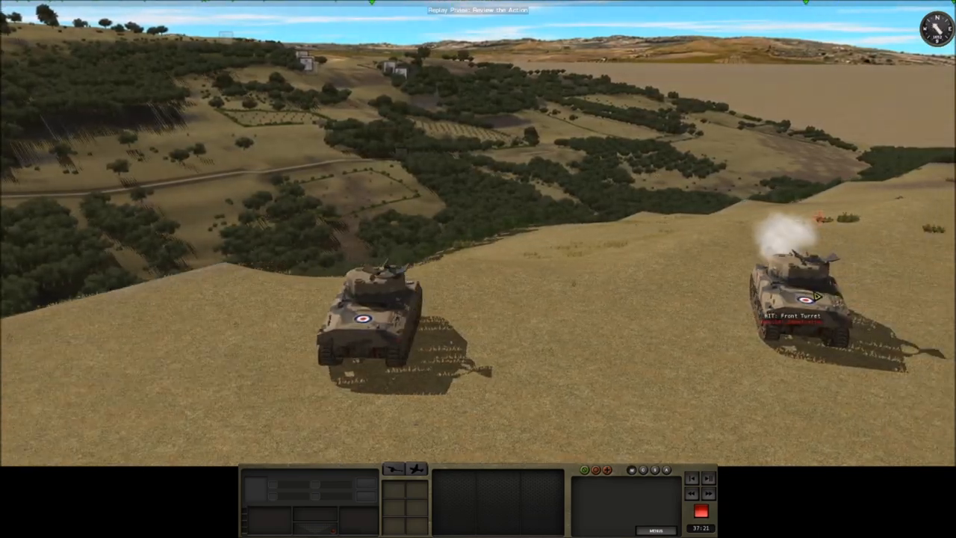
{"action": "left_click", "coordinate": [799, 314]}
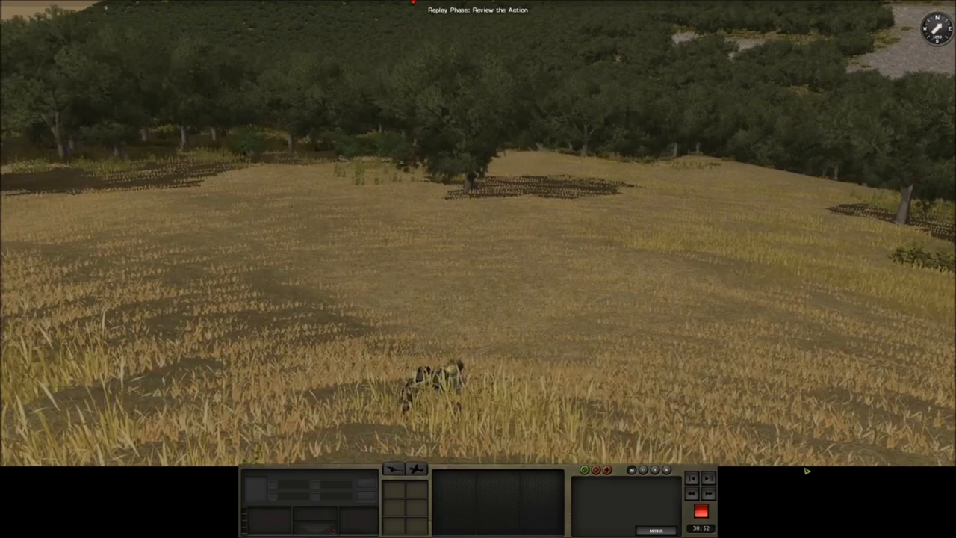
Select the prone soldier in the wheat field below the forest to view his movement orders
{"action": "left_click", "coordinate": [433, 385]}
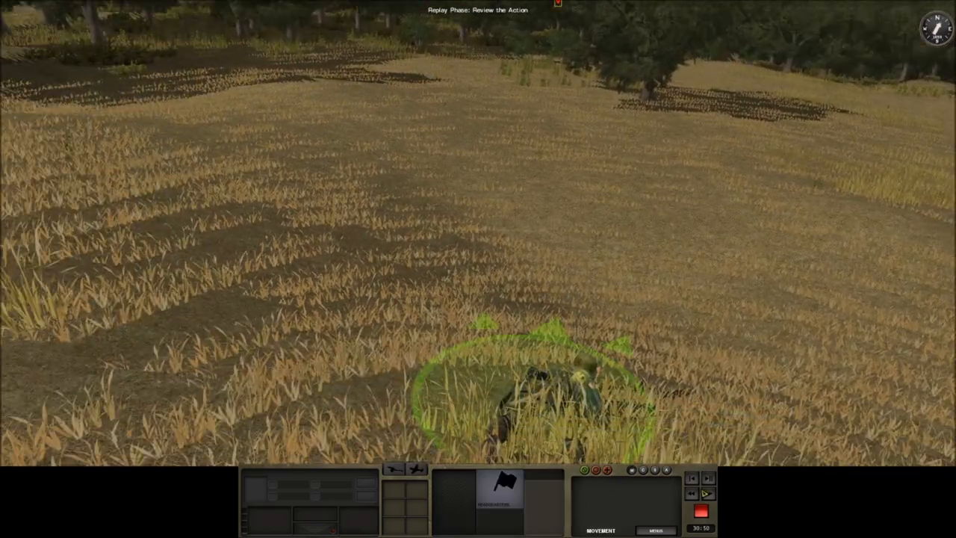